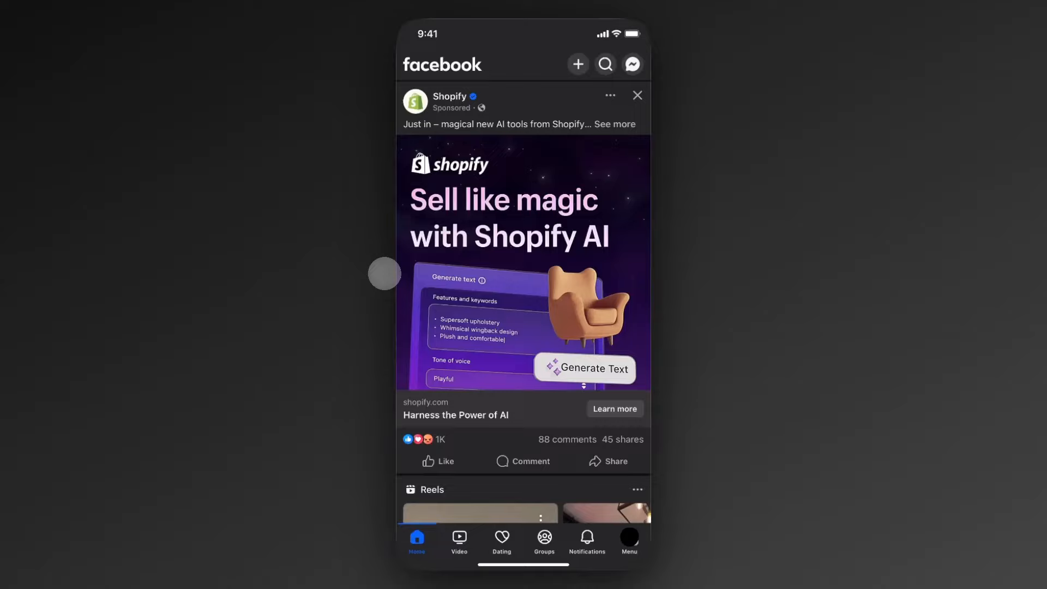
{"action": "mouse_move", "coordinate": [594, 72]}
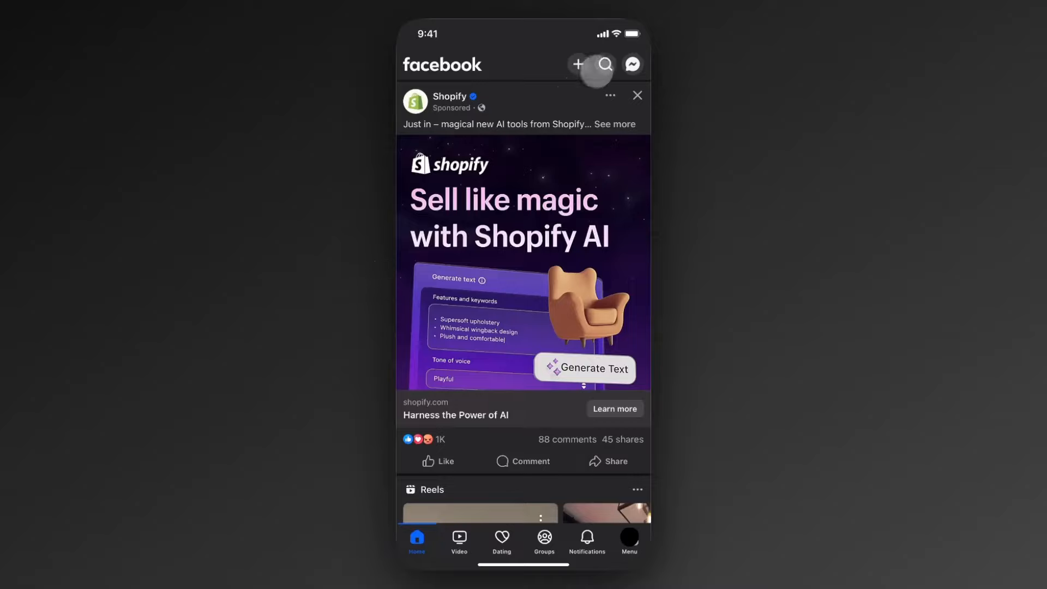
- Go to the Messenger conversations and bring up the Meta AI chat's details page
{"action": "left_click", "coordinate": [604, 65]}
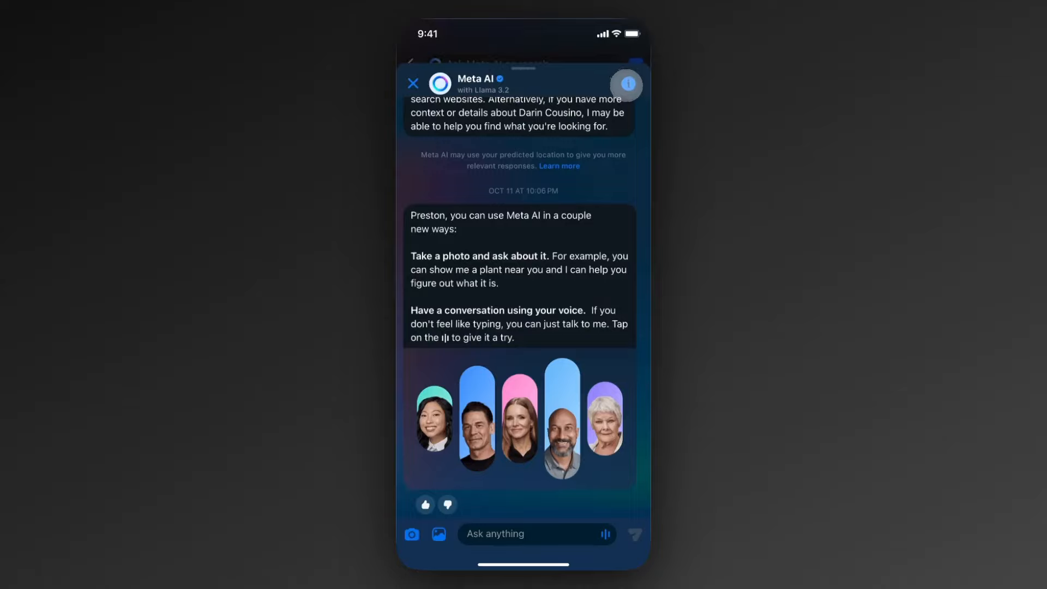
{"action": "left_click", "coordinate": [626, 84]}
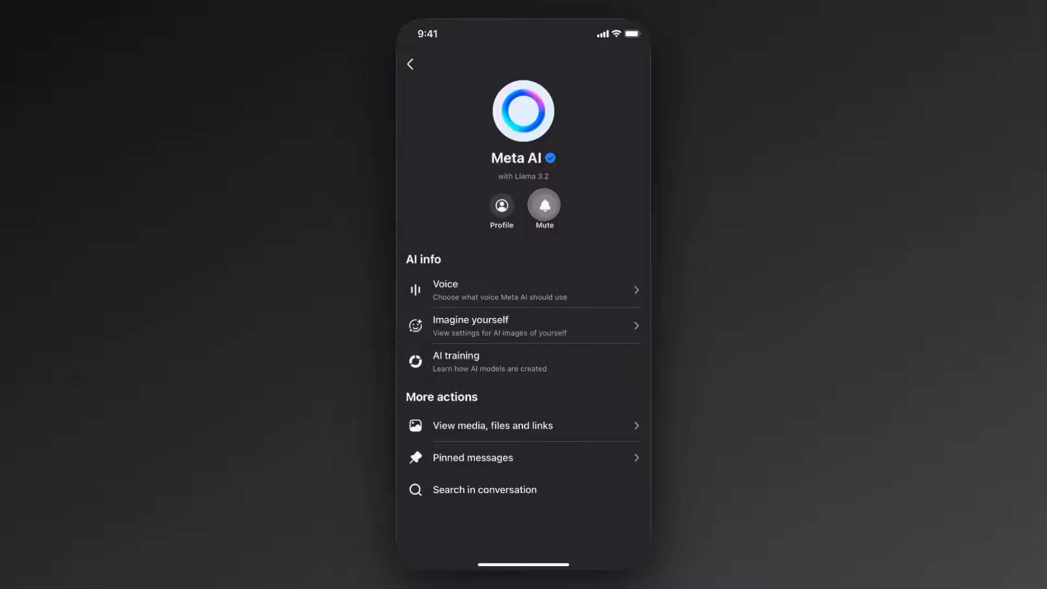
- Mute the Meta AI chat with the 'Until I change it' option
{"action": "left_click", "coordinate": [543, 205]}
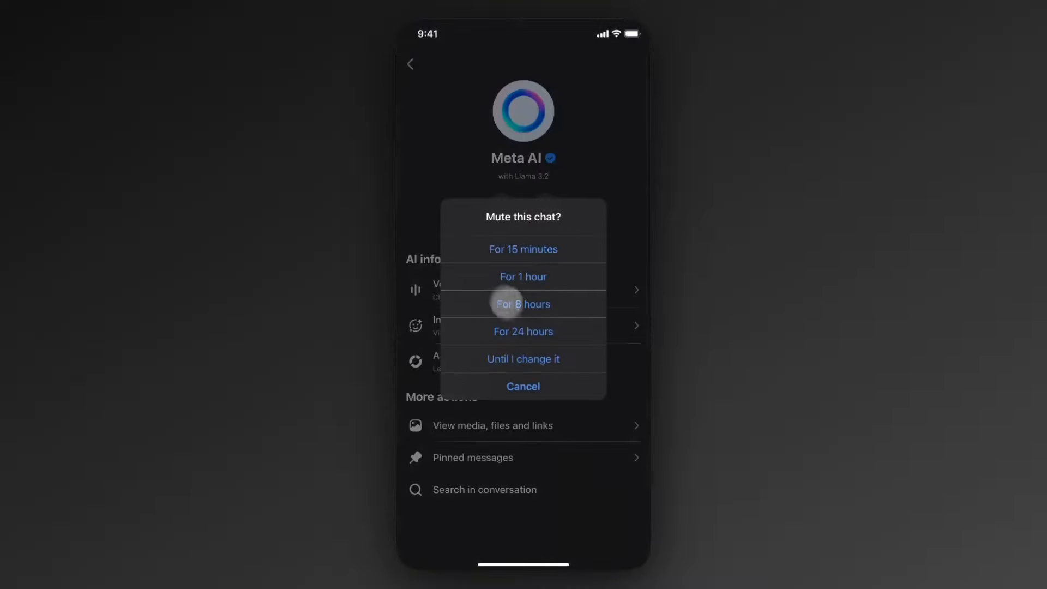
{"action": "mouse_move", "coordinate": [545, 219]}
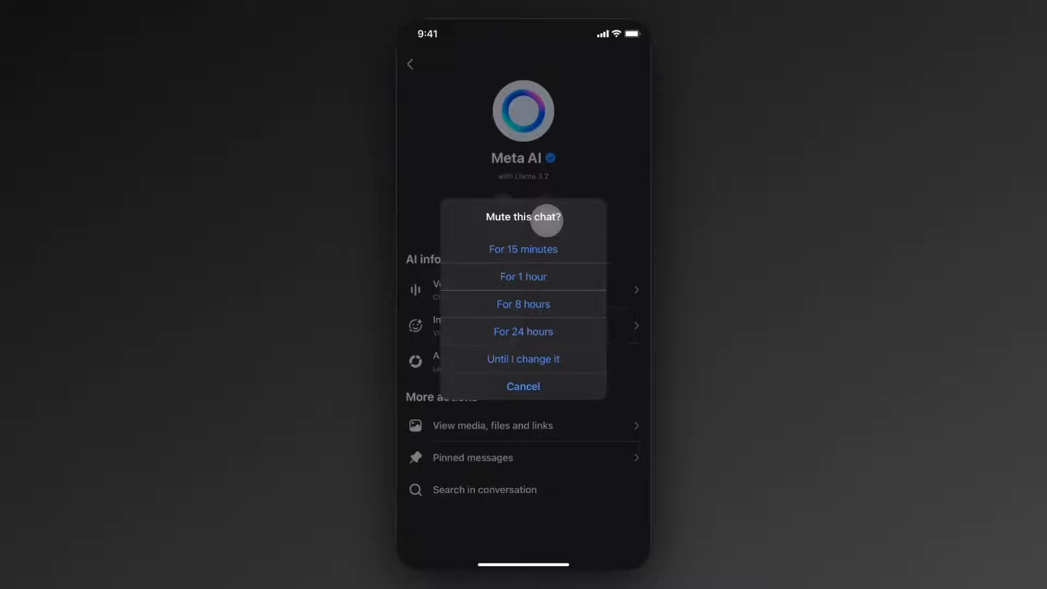
{"action": "mouse_move", "coordinate": [526, 303]}
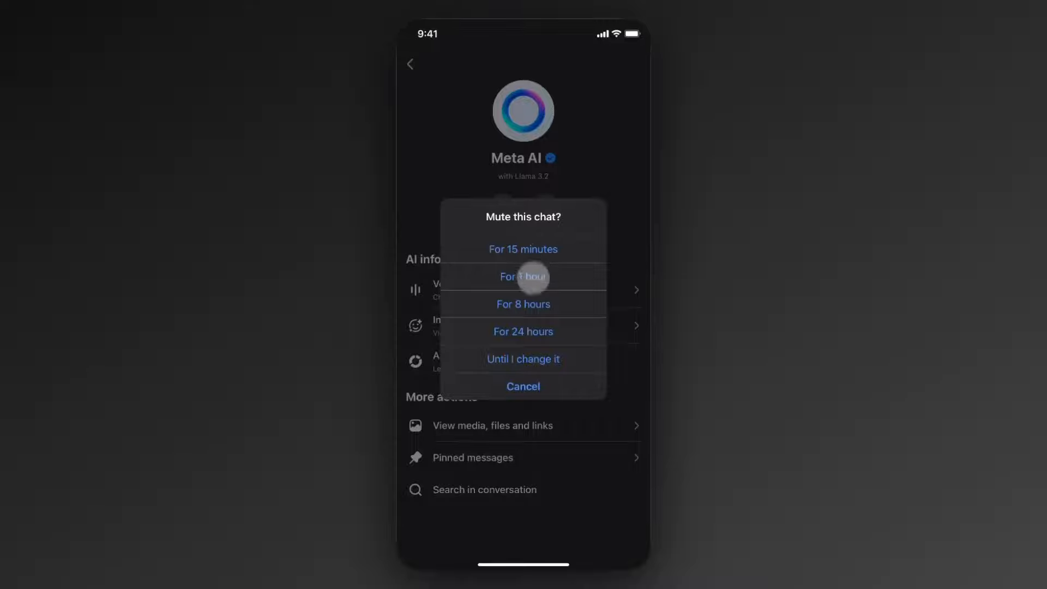
{"action": "mouse_move", "coordinate": [553, 335]}
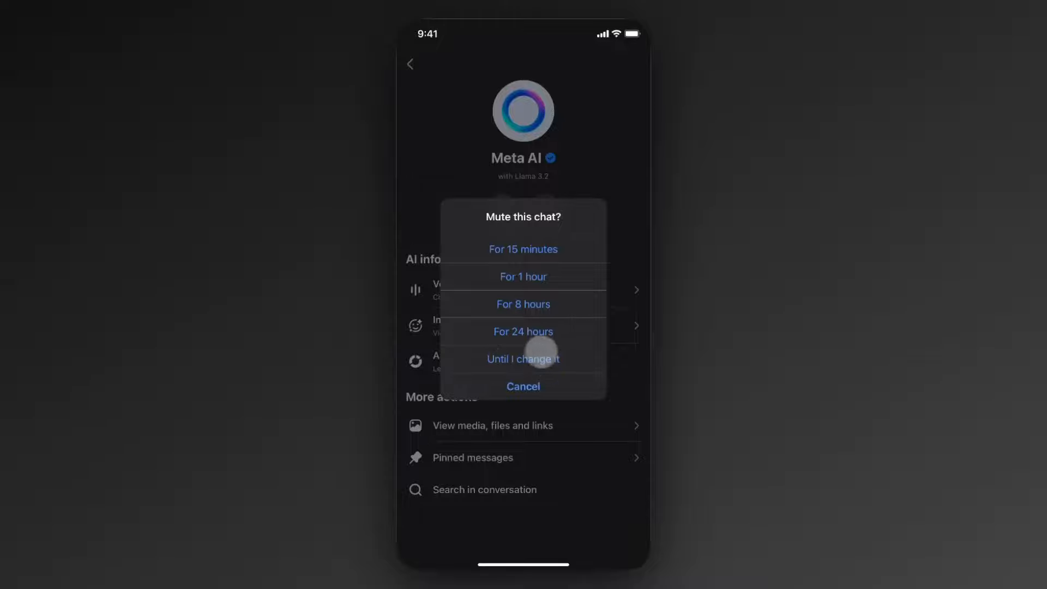
{"action": "left_click", "coordinate": [522, 359]}
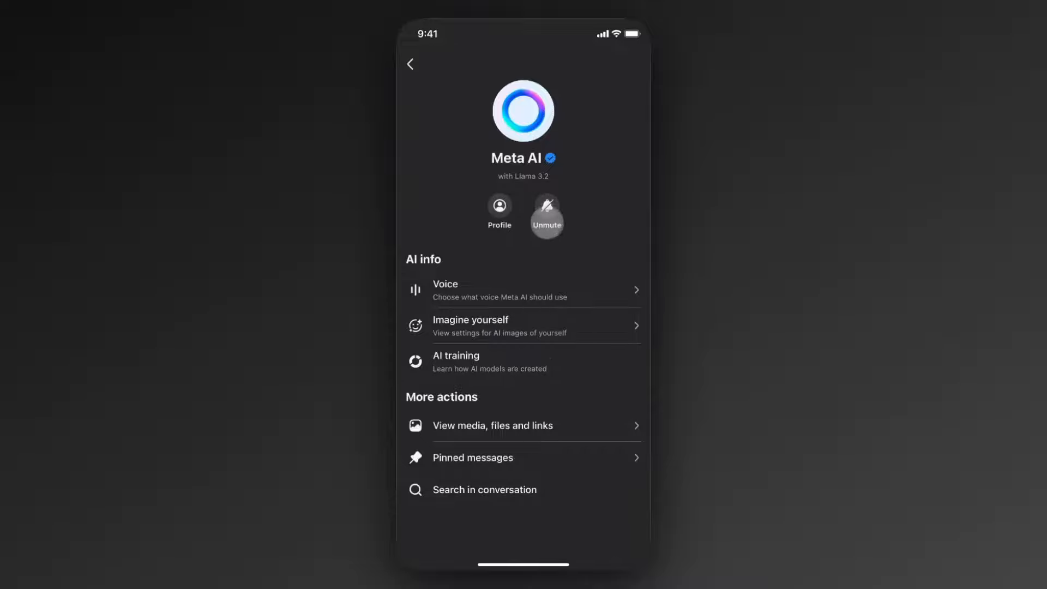